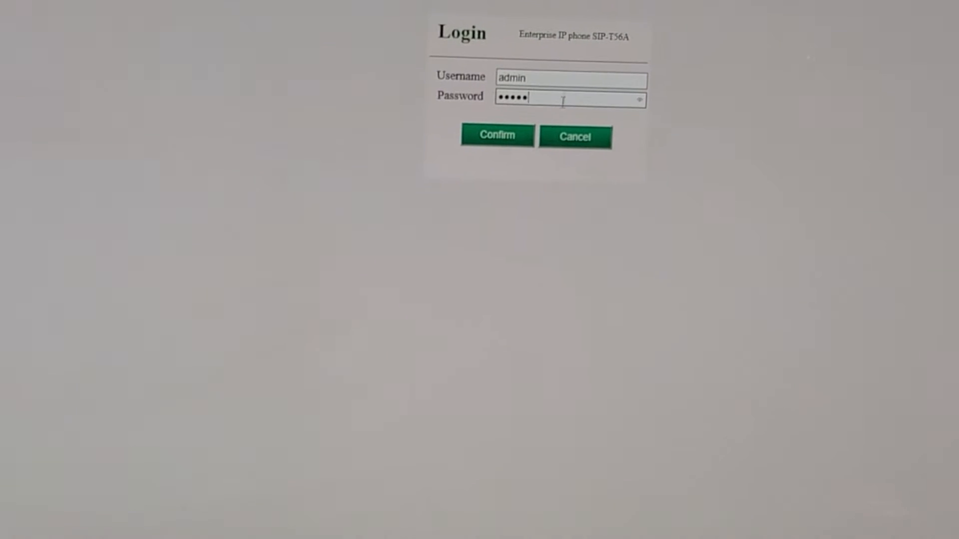
Step: Confirm the admin login to enter the phone's web admin
{"action": "left_click", "coordinate": [496, 134]}
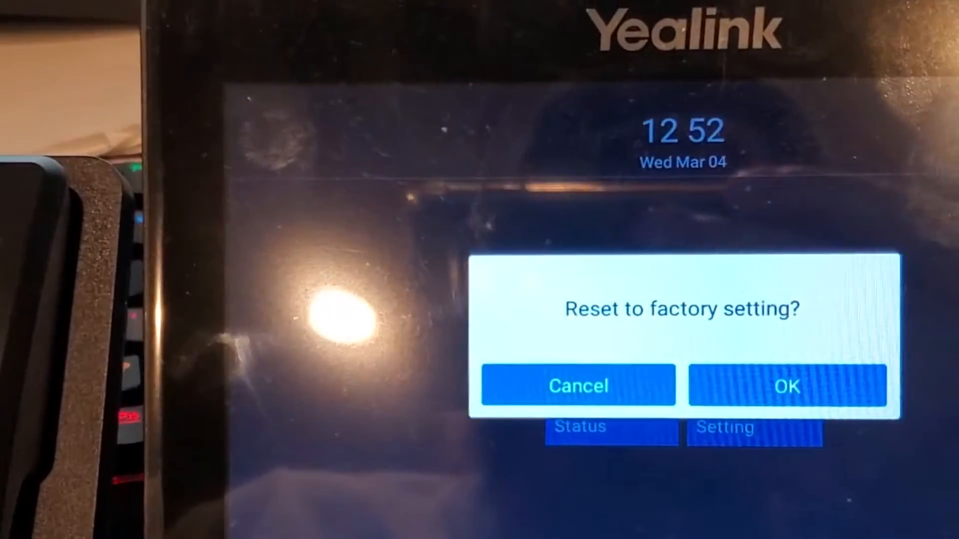
Step: Accept the 'Reset to factory setting?' prompt with OK on the phone
{"action": "left_click", "coordinate": [789, 385]}
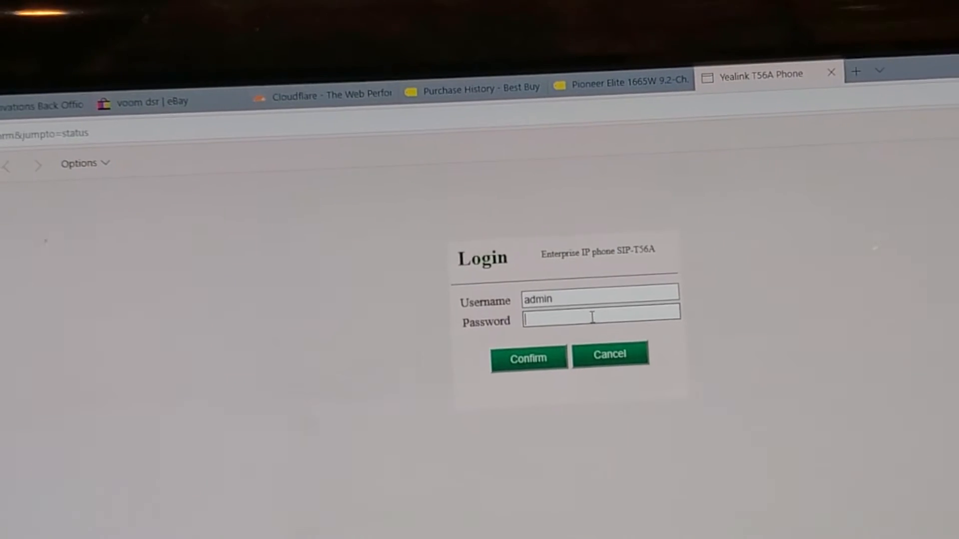
Step: Log in as admin again to reach the Status page showing firmware 55.9.0.5
{"action": "type", "text": "•••••"}
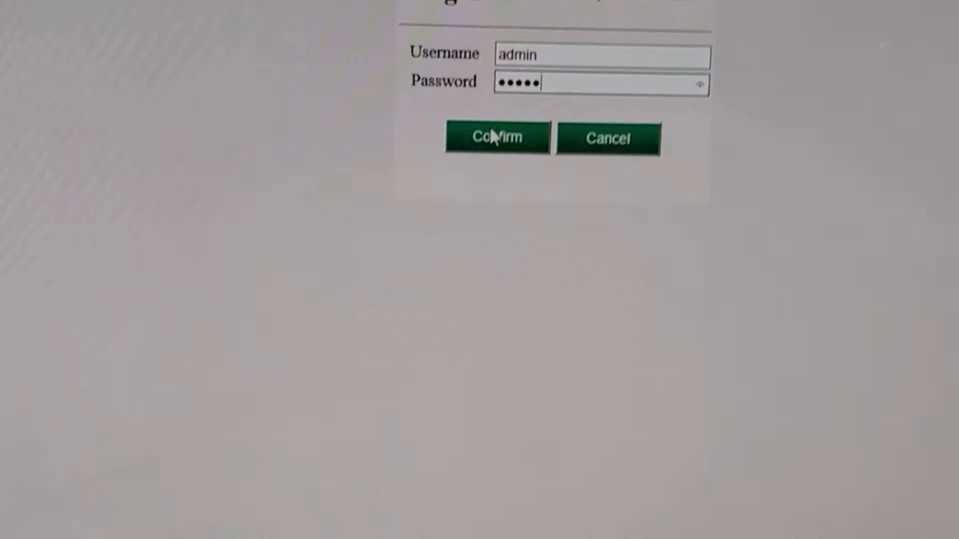
{"action": "left_click", "coordinate": [496, 137]}
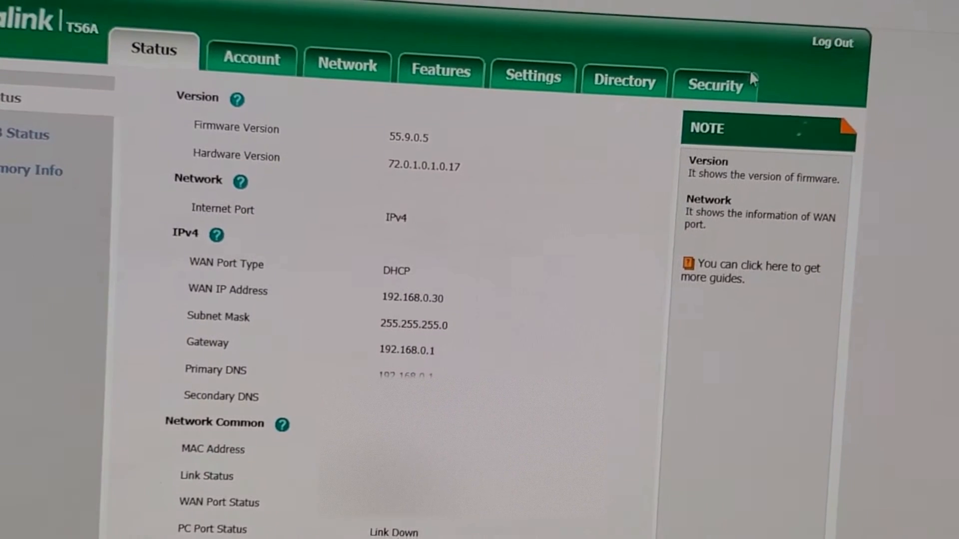
Step: Upload the license file under Security > License and accept the reboot
{"action": "left_click", "coordinate": [713, 83]}
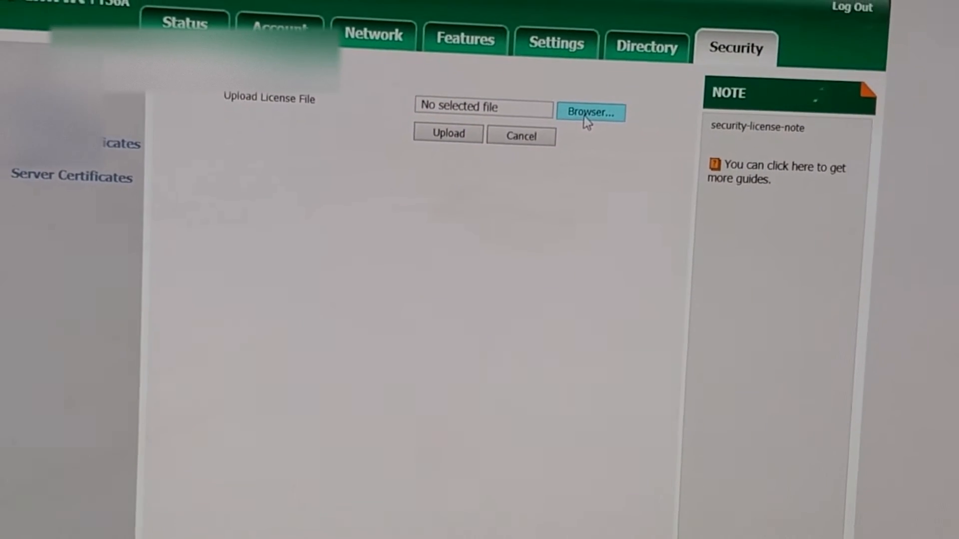
{"action": "left_click", "coordinate": [590, 112]}
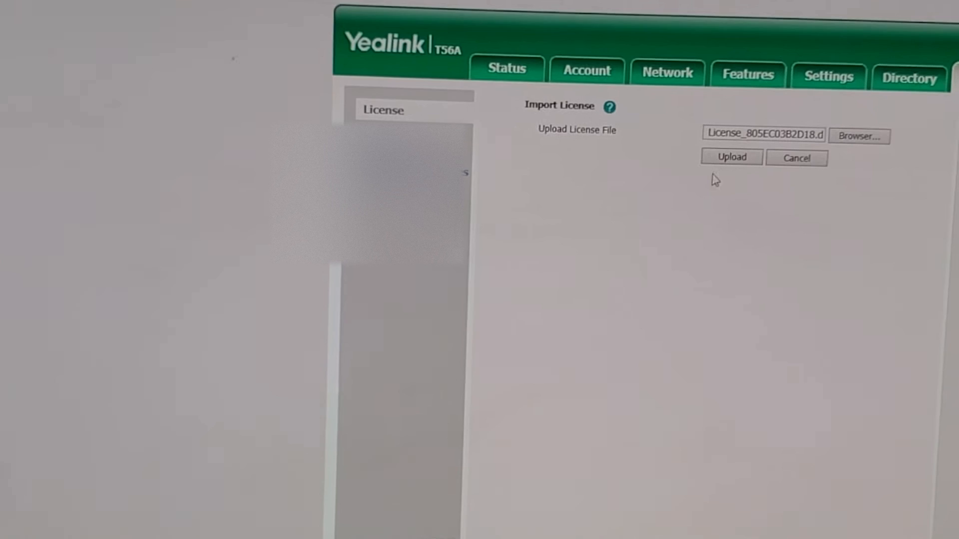
{"action": "left_click", "coordinate": [731, 157]}
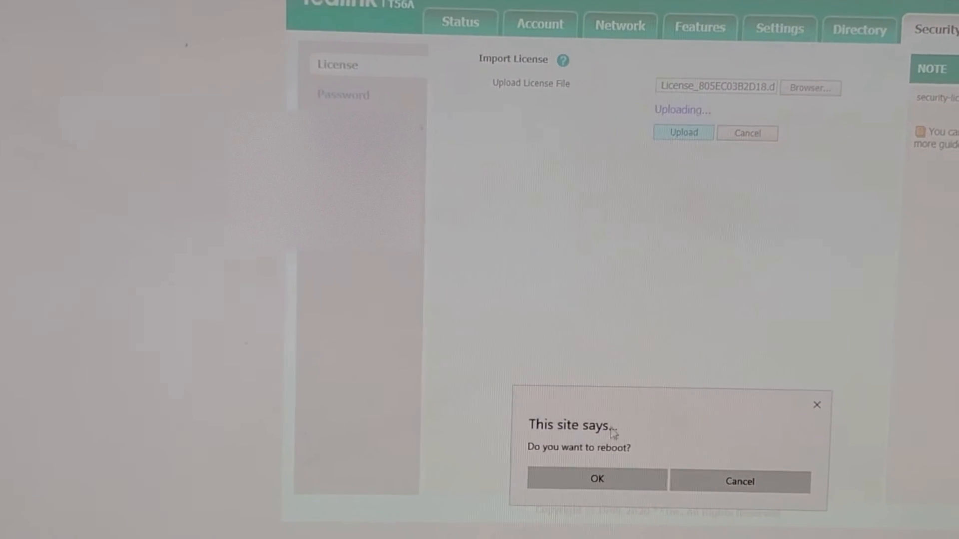
{"action": "left_click", "coordinate": [595, 479]}
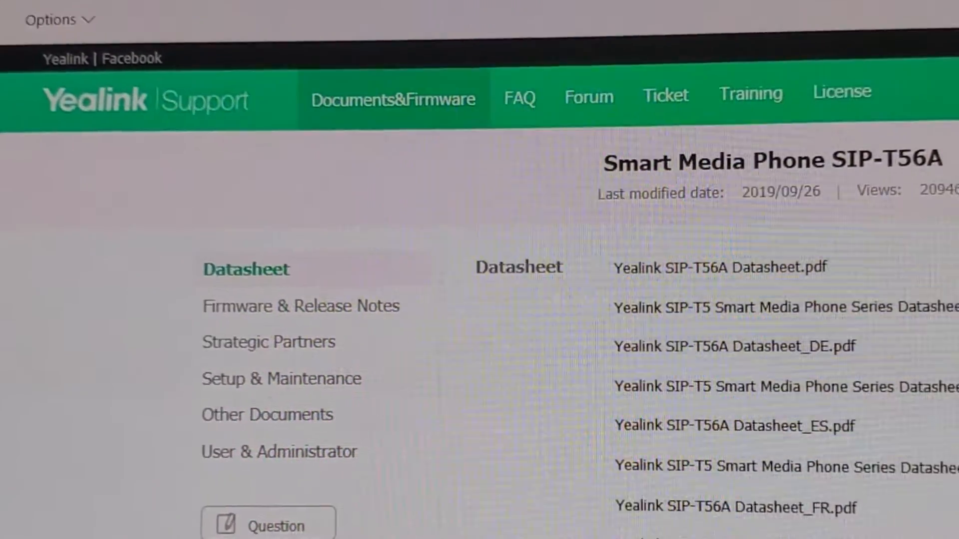
Step: Scroll the SIP-T56A support page down to the Firmware & Release Notes listing
{"action": "scroll", "scroll_direction": "down", "scroll_amount": 3}
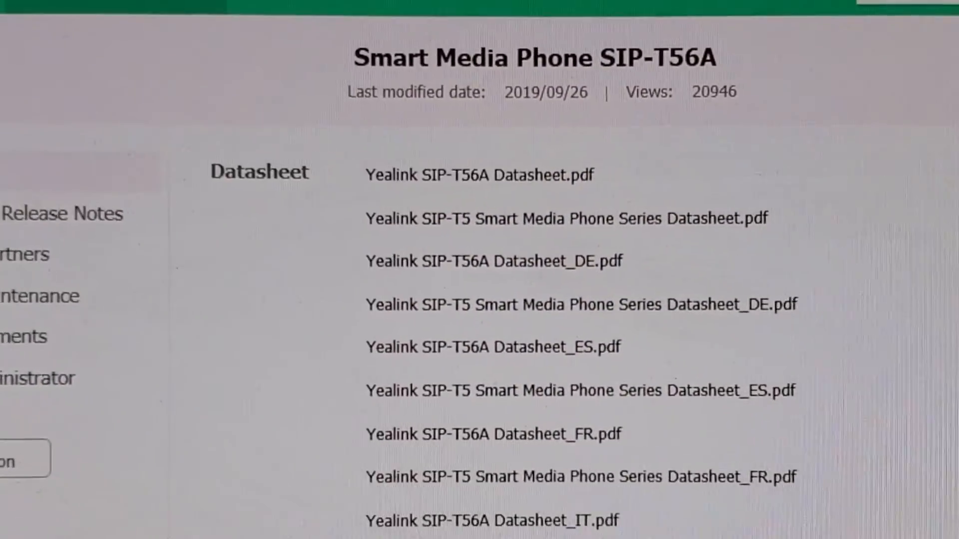
{"action": "scroll", "scroll_direction": "down", "scroll_amount": 3}
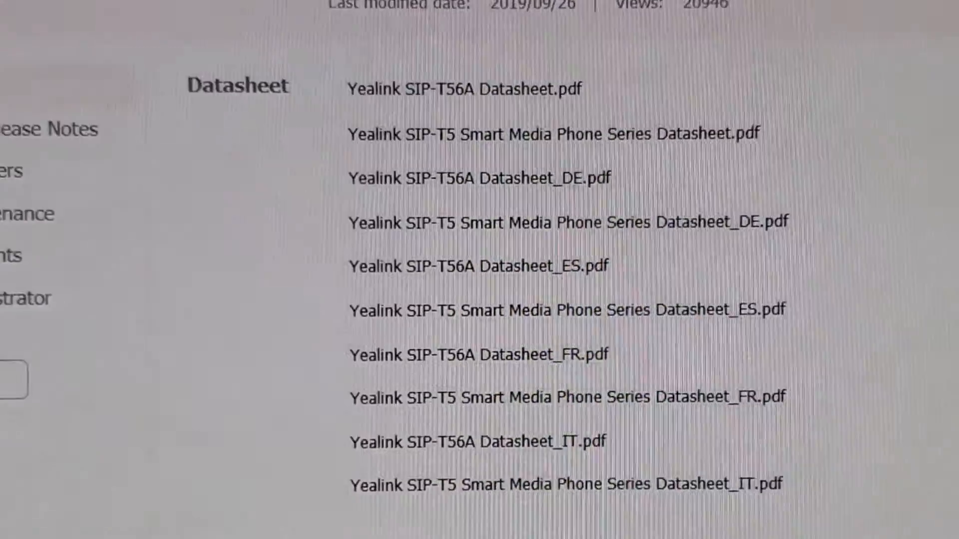
{"action": "scroll", "scroll_direction": "down", "scroll_amount": 3}
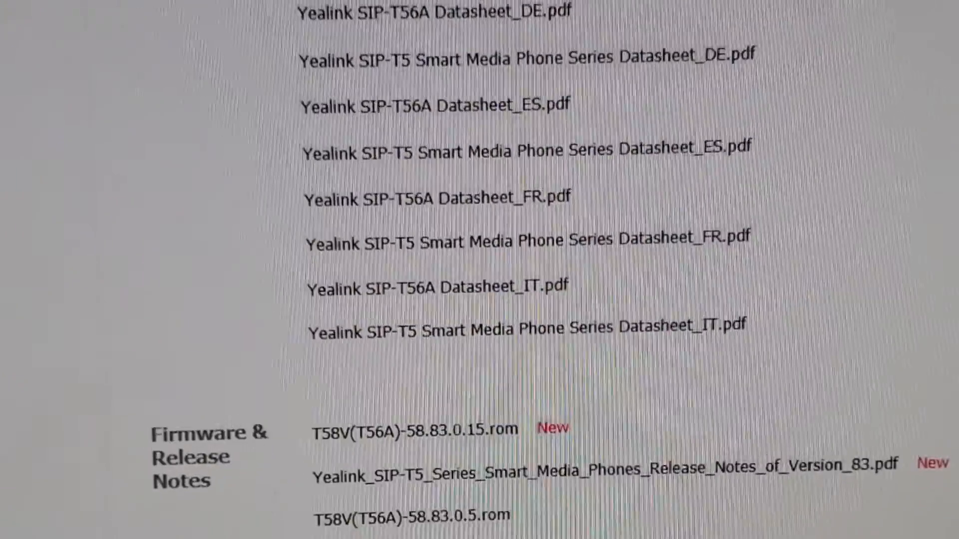
{"action": "scroll", "scroll_direction": "down", "scroll_amount": 3}
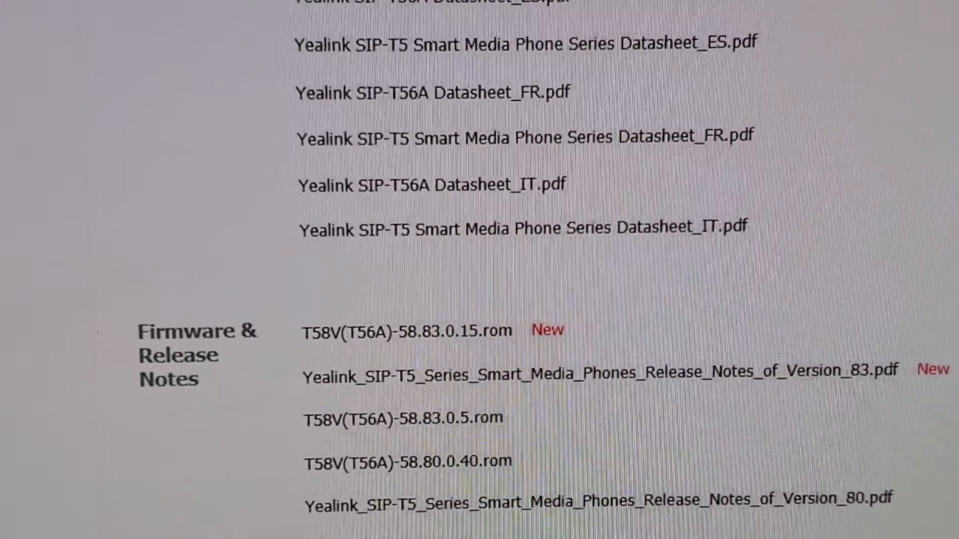
{"action": "scroll", "scroll_direction": "down", "scroll_amount": 3}
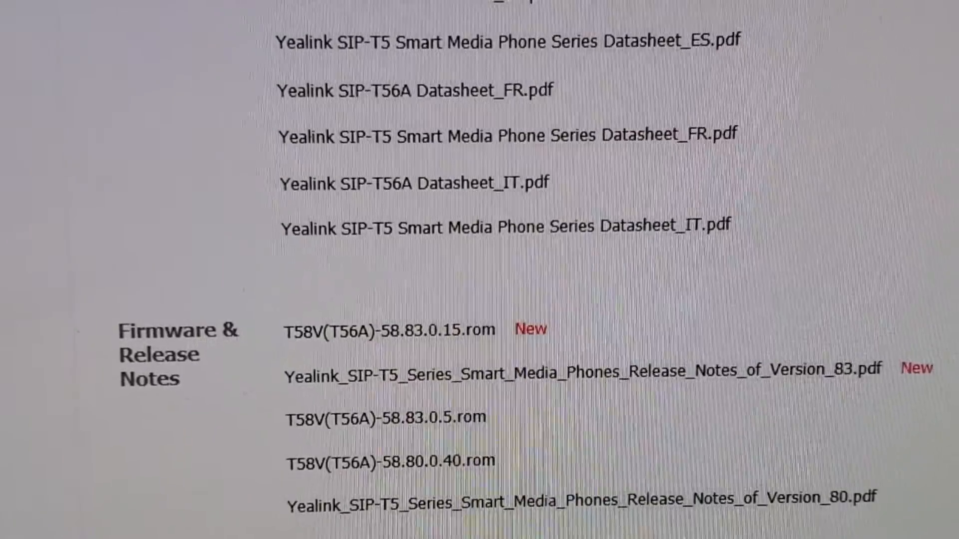
{"action": "scroll", "scroll_direction": "down", "scroll_amount": 3}
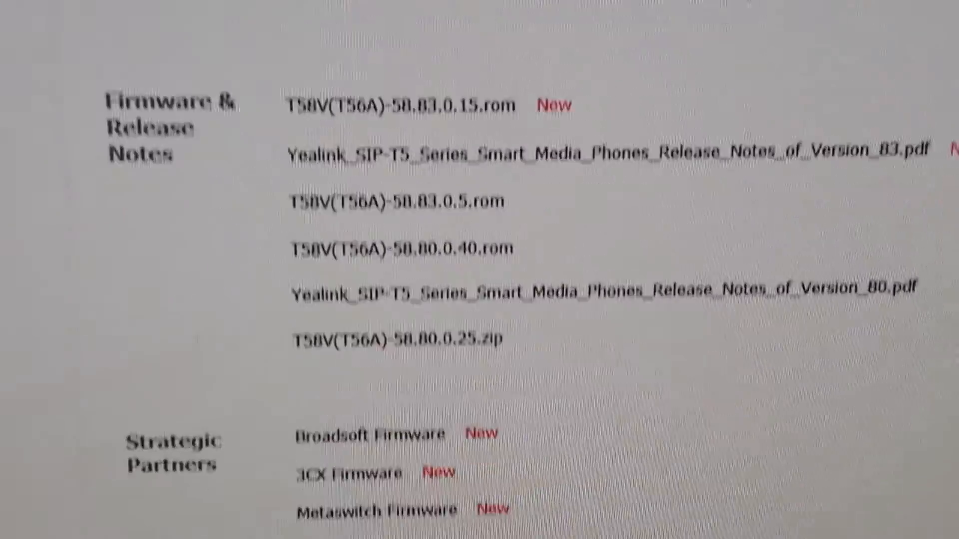
{"action": "scroll", "scroll_direction": "down", "scroll_amount": 3}
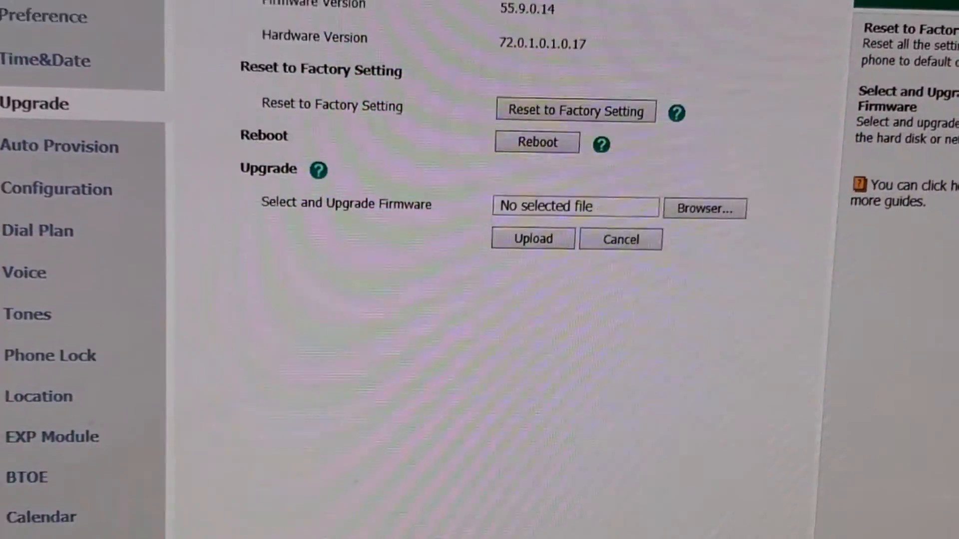
Step: Upload T58V(T56A)-58.83.0.15.rom on Settings > Upgrade and confirm the update warning
{"action": "scroll", "scroll_direction": "down", "scroll_amount": 3}
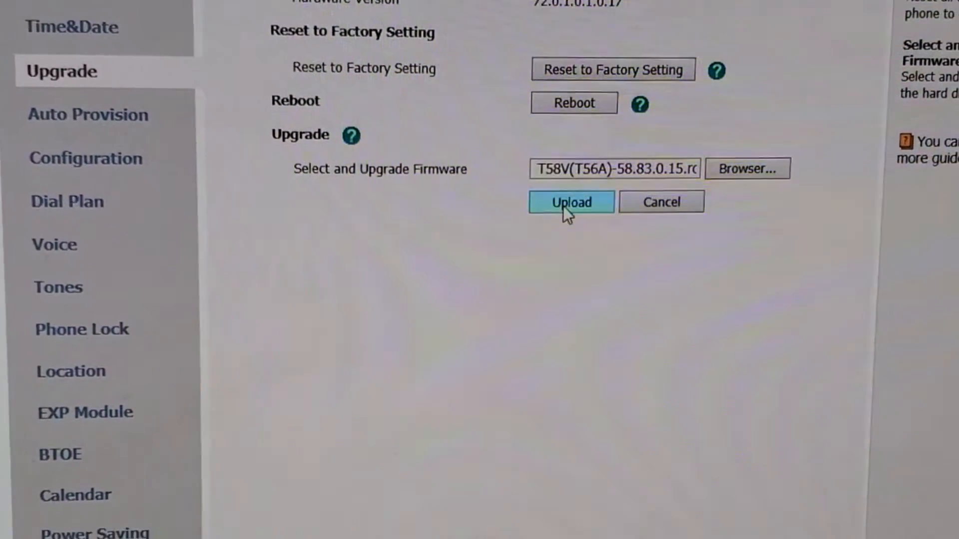
{"action": "left_click", "coordinate": [571, 201]}
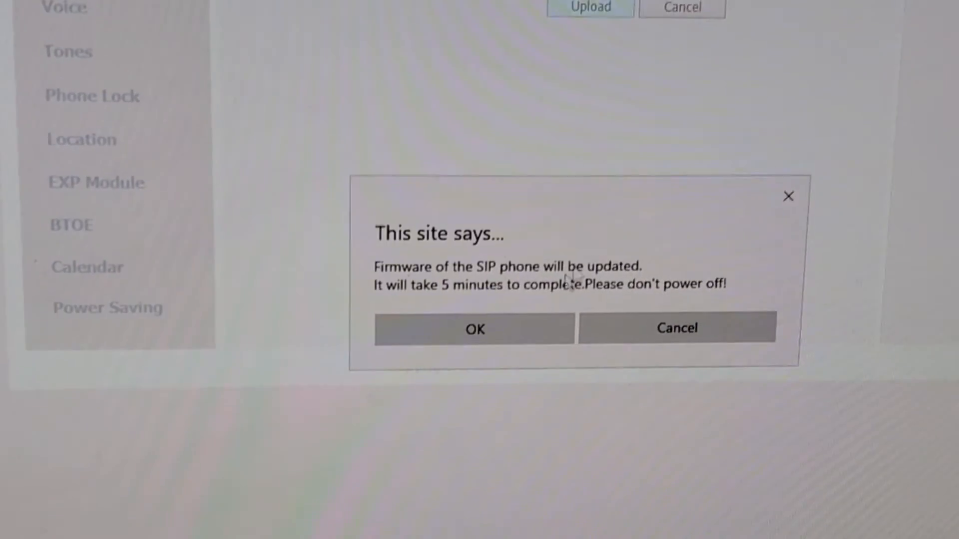
{"action": "left_click", "coordinate": [474, 329]}
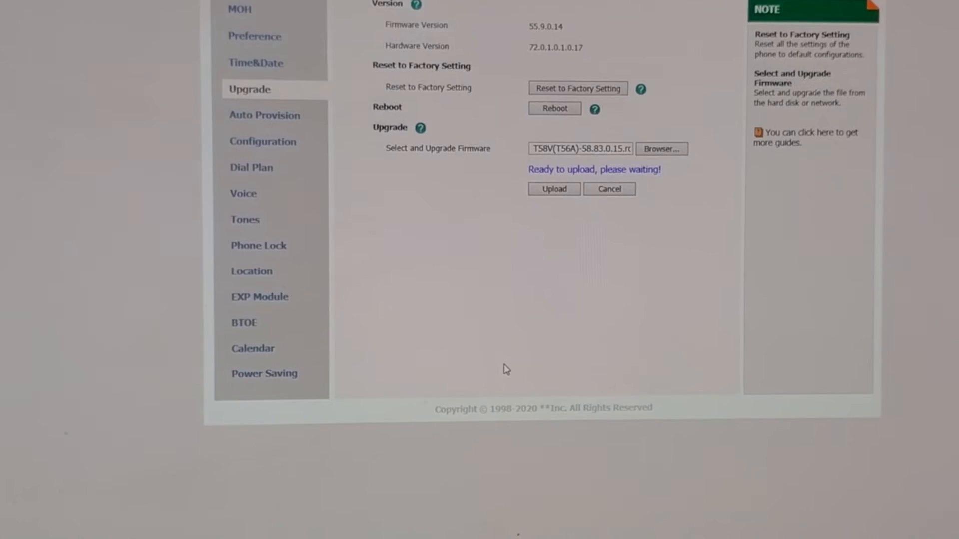
{"action": "left_click", "coordinate": [553, 189]}
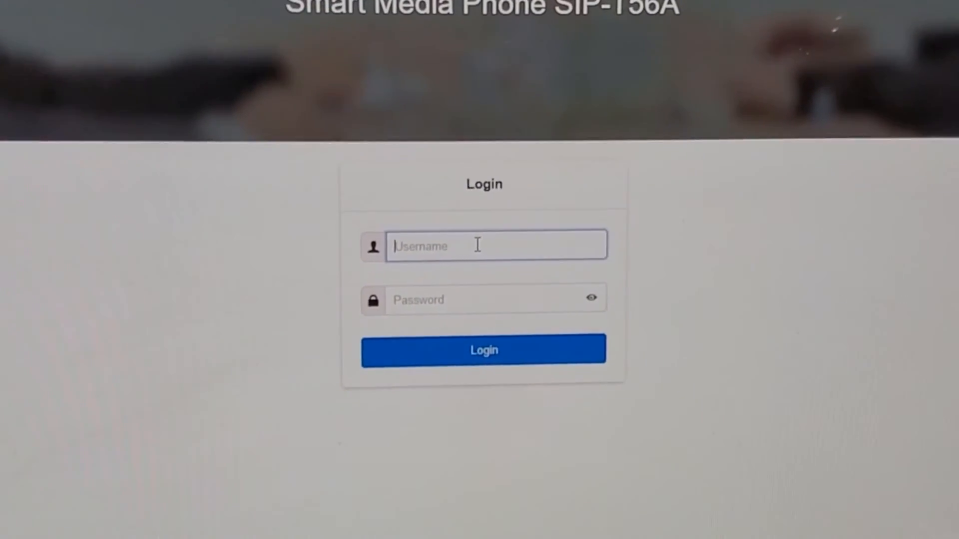
Step: Log in as admin on the redesigned interface to show firmware 58.83.0.15
{"action": "type", "text": "a"}
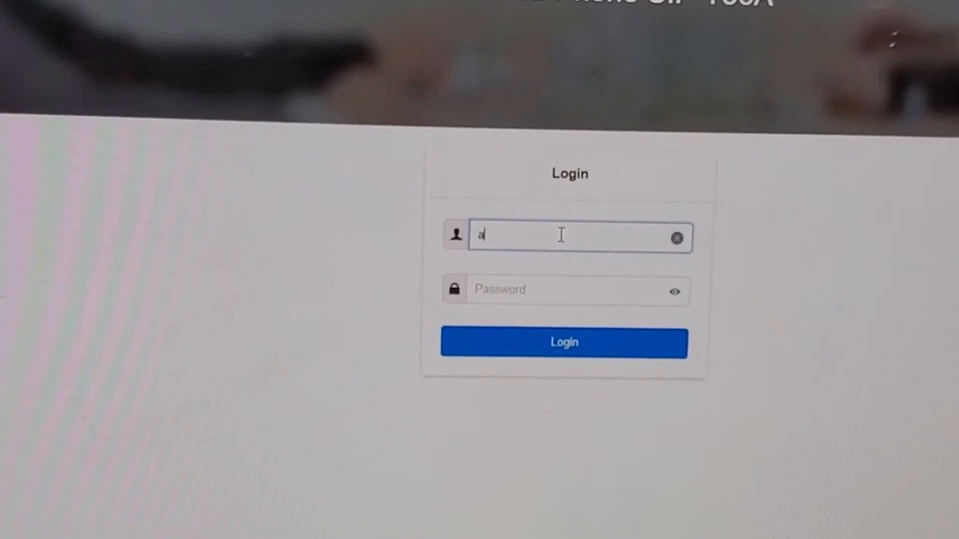
{"action": "type", "text": "dmin"}
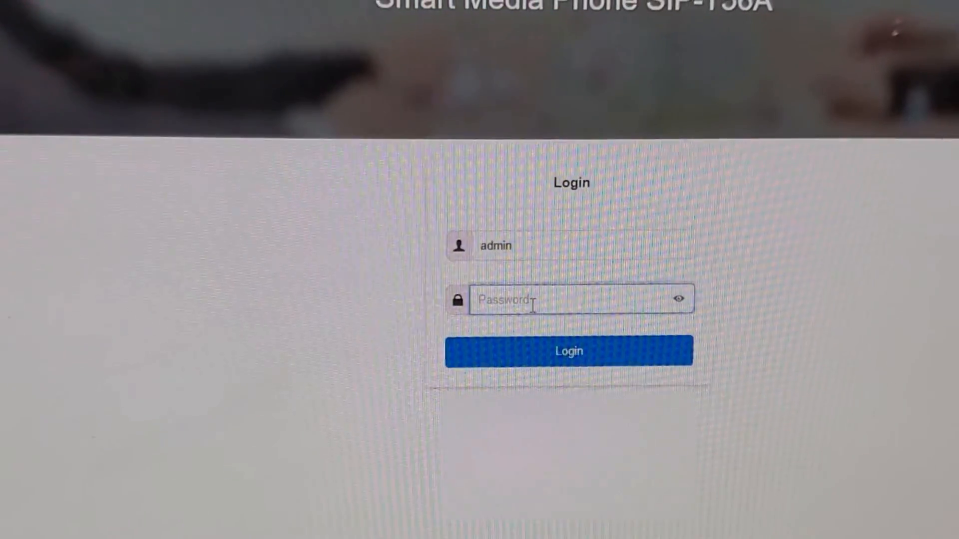
{"action": "type", "text": "••"}
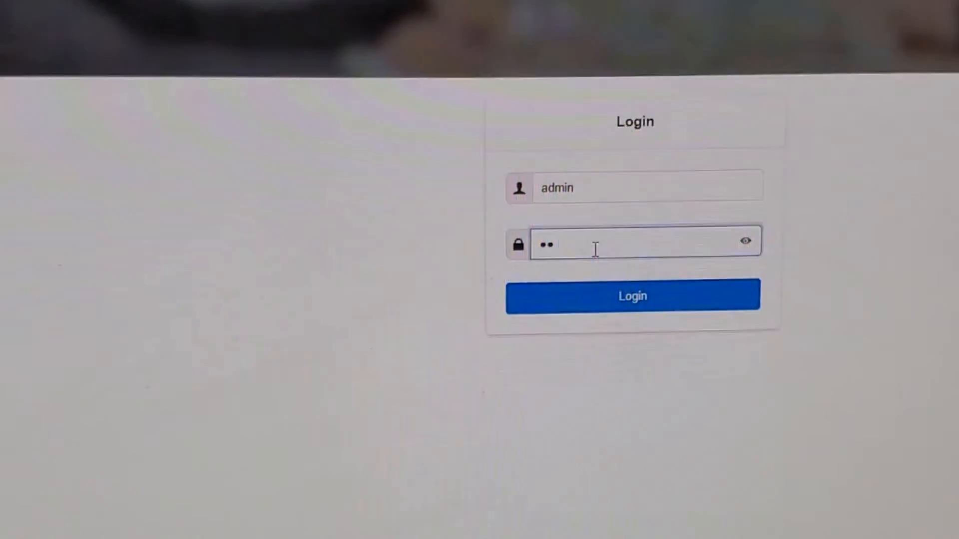
{"action": "left_click", "coordinate": [632, 296]}
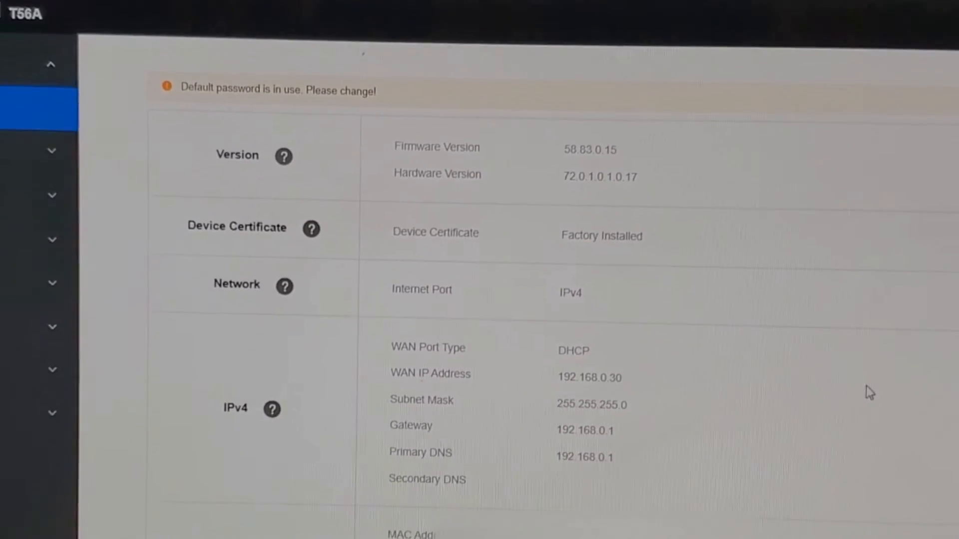
{"action": "scroll", "scroll_direction": "down", "scroll_amount": 3}
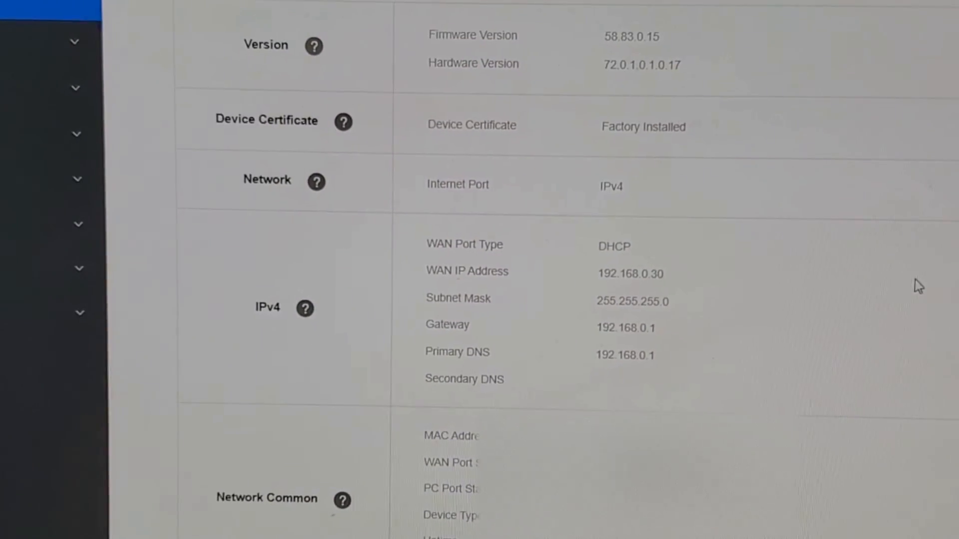
{"action": "scroll", "scroll_direction": "down", "scroll_amount": 3}
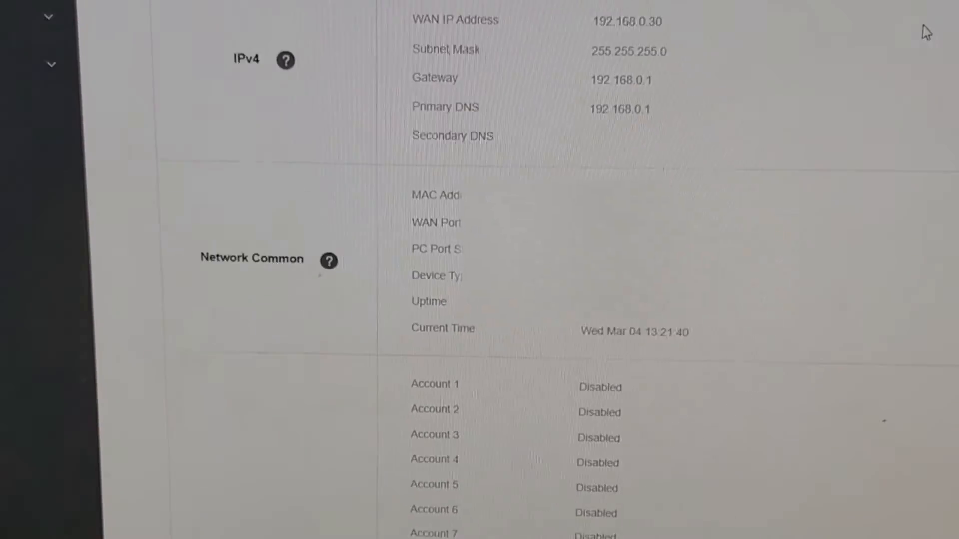
{"action": "scroll", "scroll_direction": "up", "scroll_amount": 3}
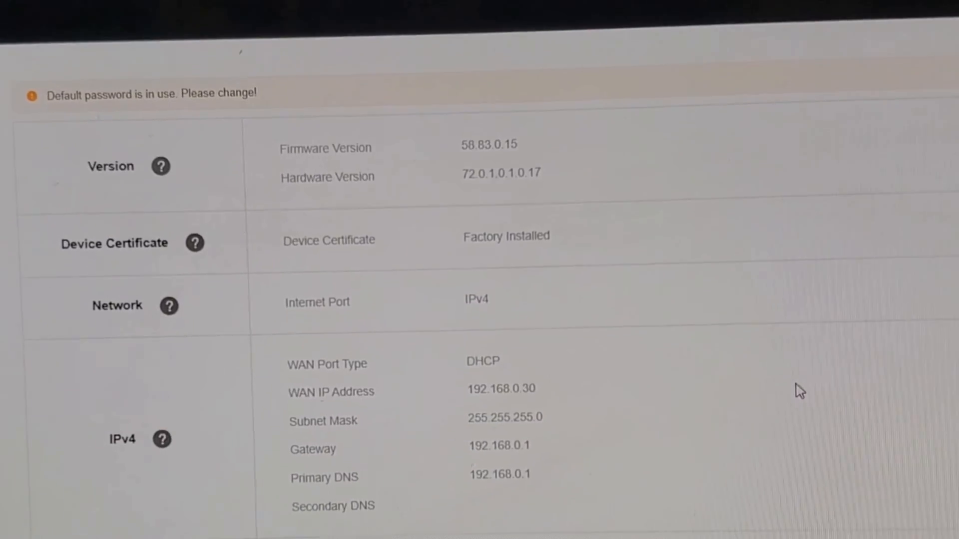
{"action": "scroll", "scroll_direction": "down", "scroll_amount": 3}
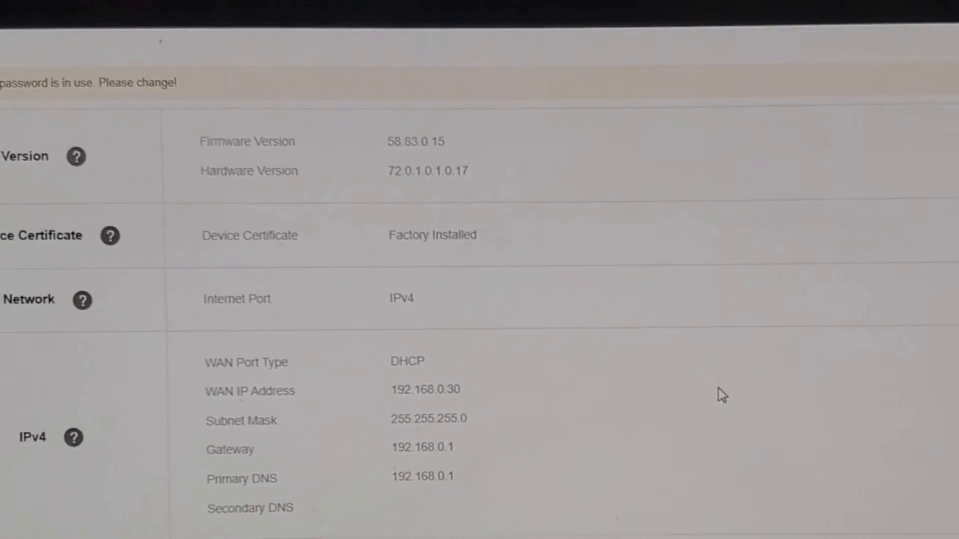
{"action": "scroll", "scroll_direction": "down", "scroll_amount": 3}
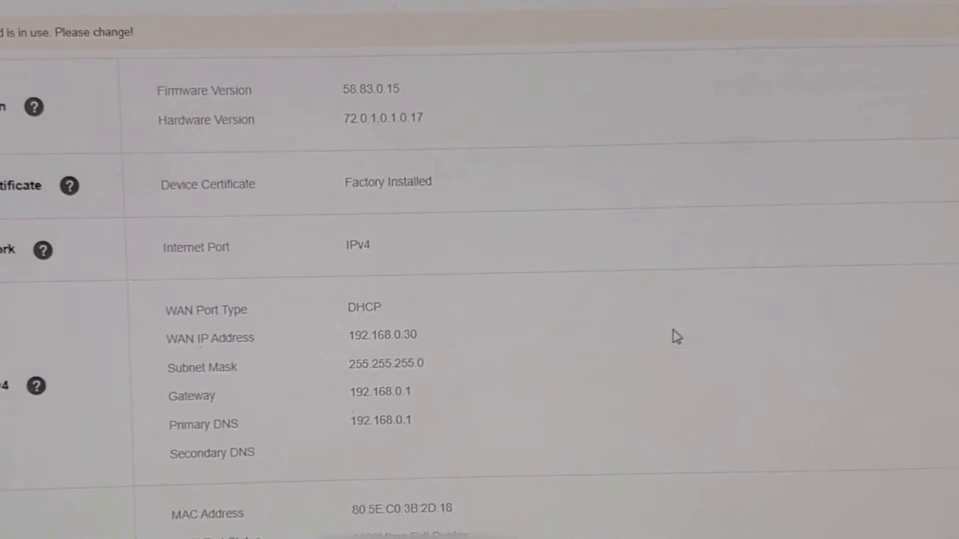